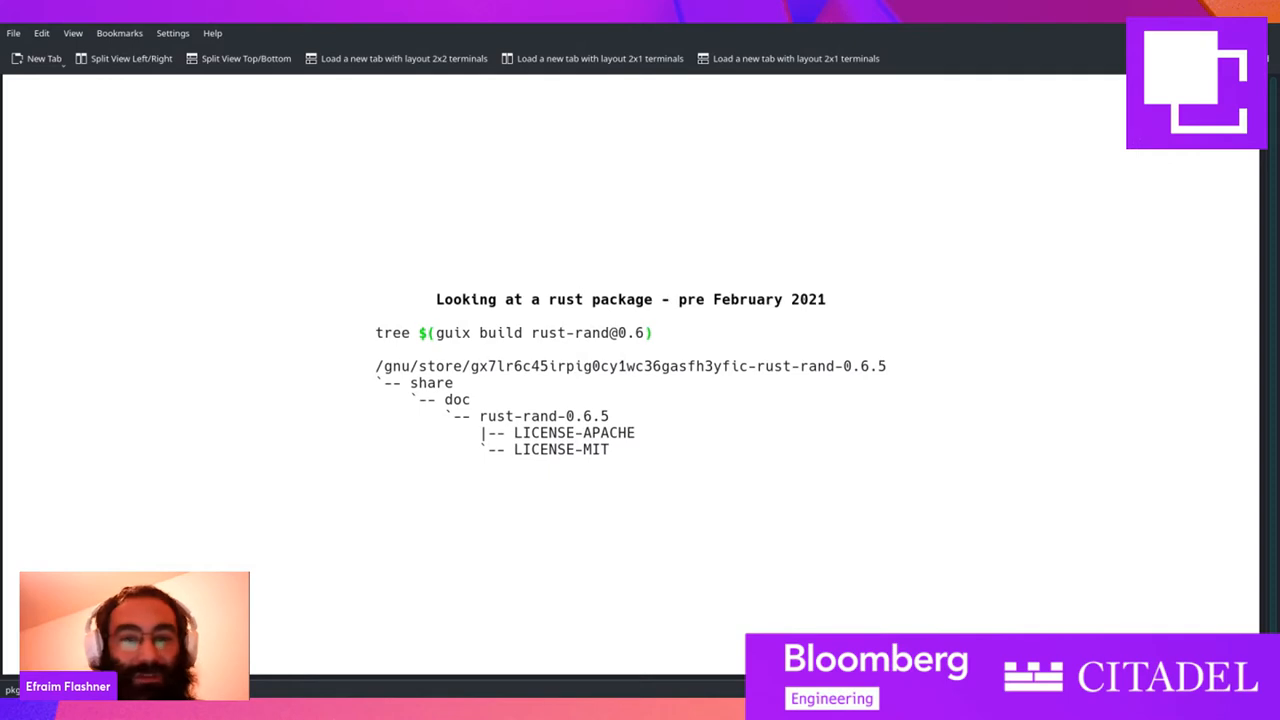
Advance the slideshow to the sqlite package tree slide showing bin, include, lib and share
key(Right)
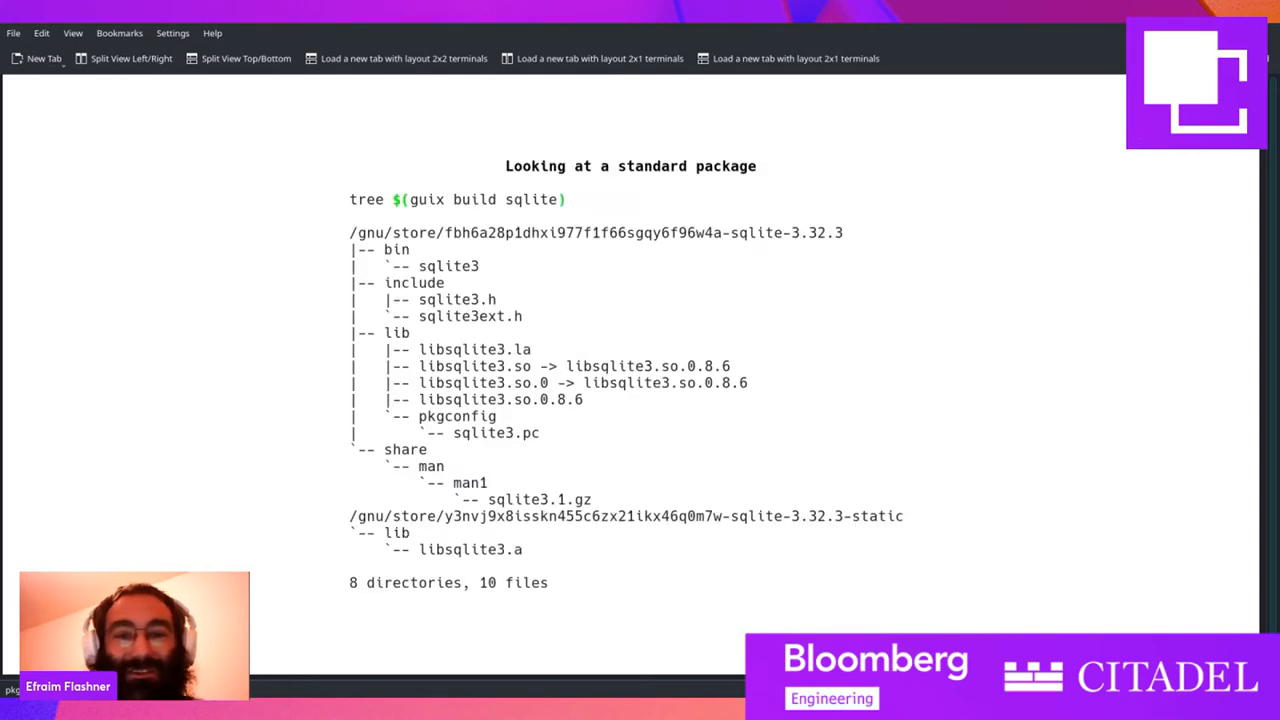